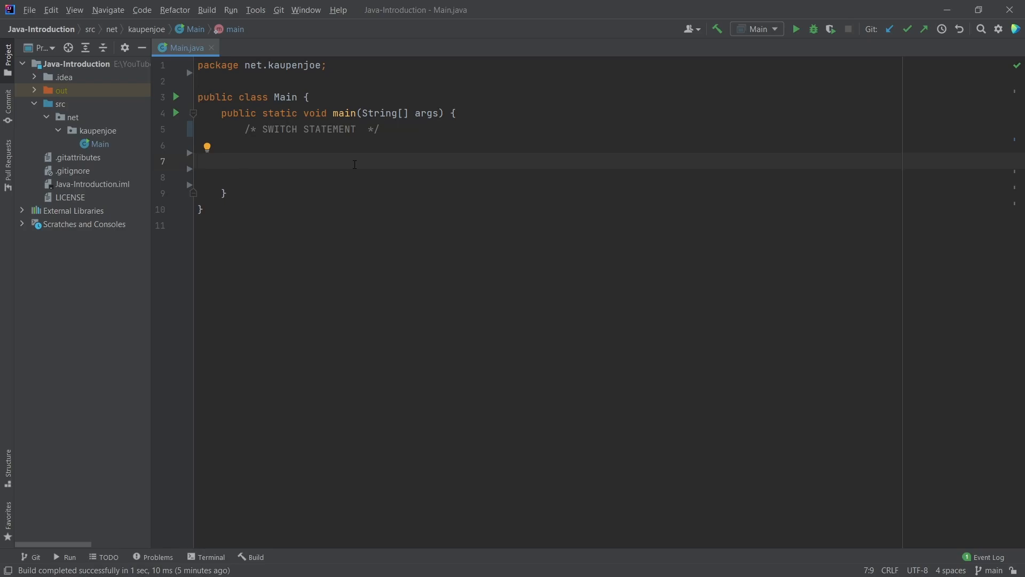
Declare int medalPlacement = 1 on the empty line inside main
click(245, 161)
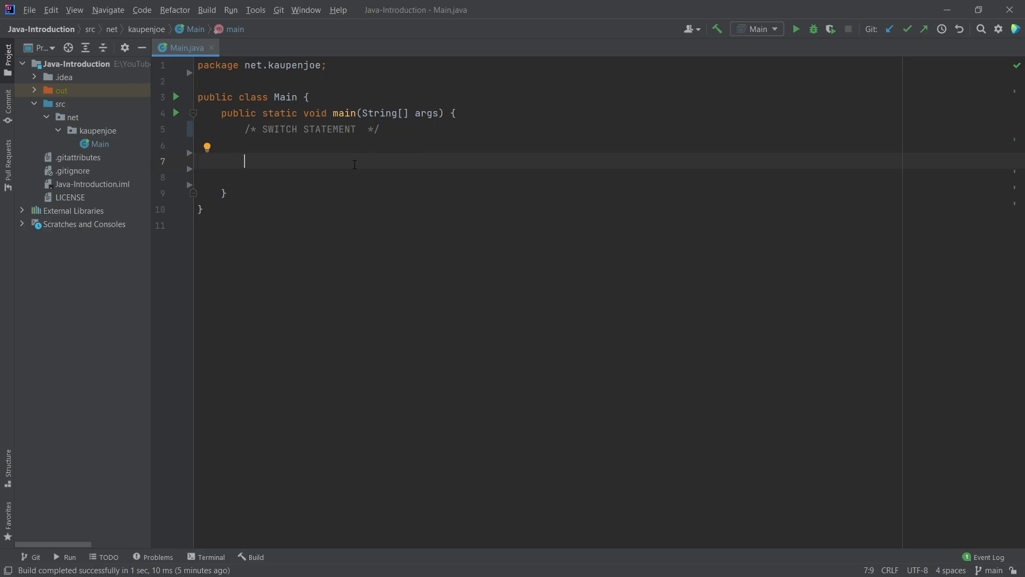
text(int meda)
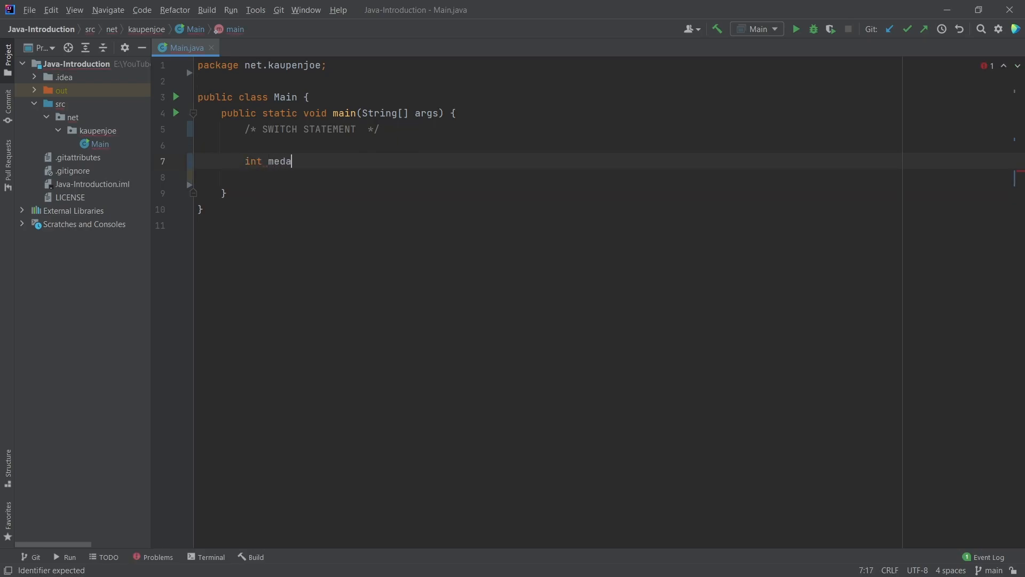
text(lPlacement = 1;)
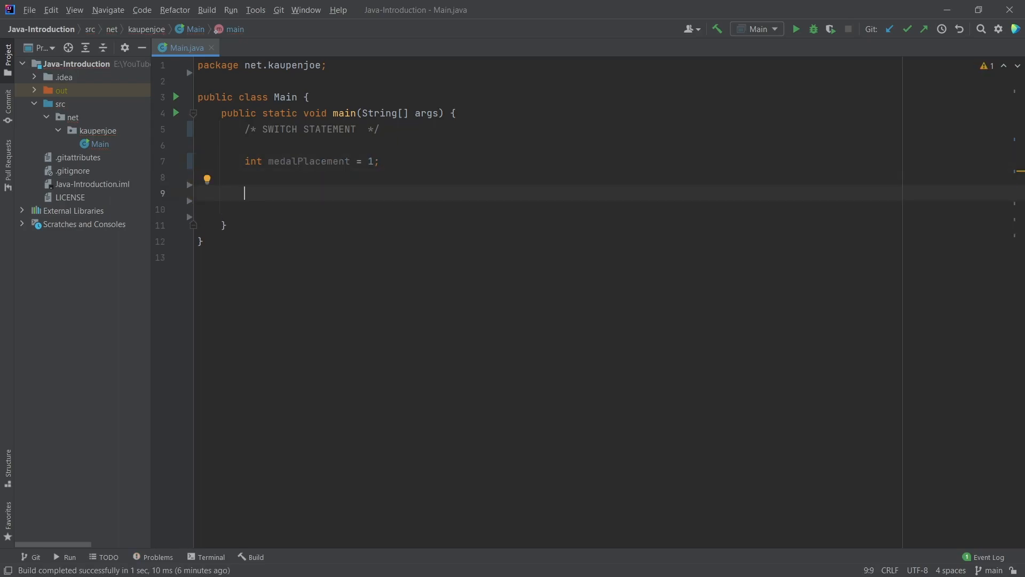
mouse_move(402, 148)
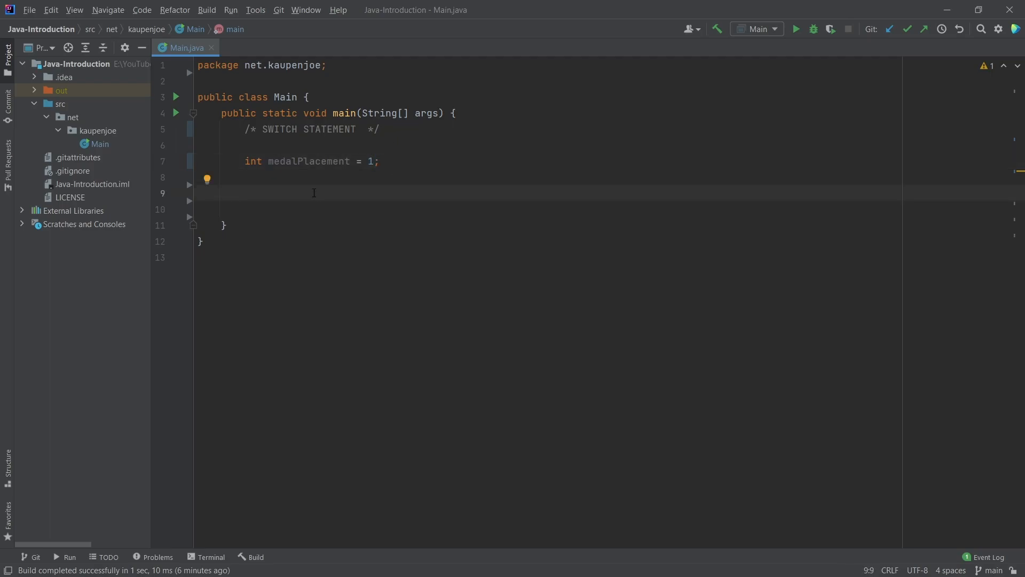
Insert a switch (medalPlacement) block with an empty body below the declaration
text(switch)
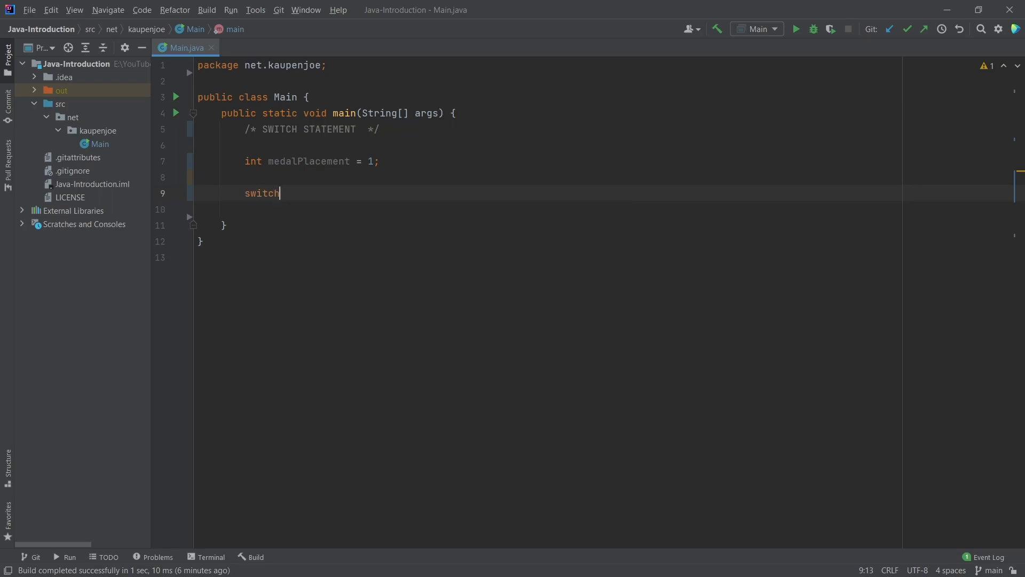
text(())
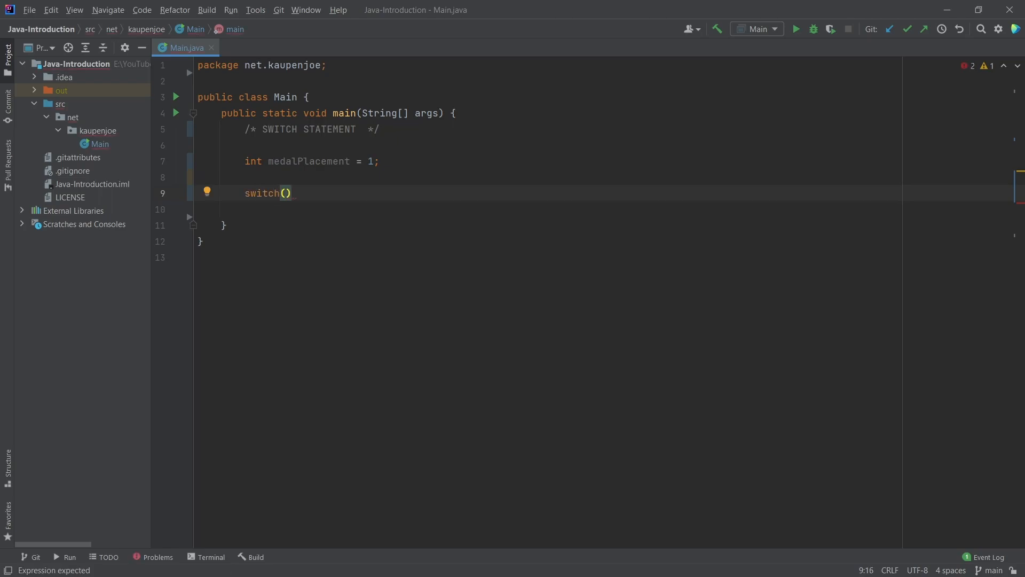
mouse_move(337, 268)
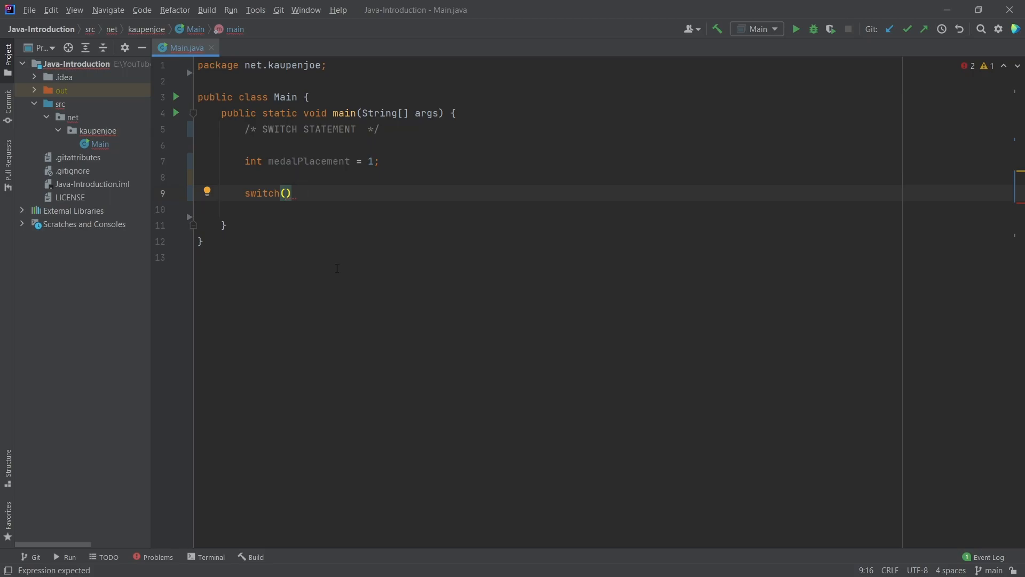
text(medalPlacement)
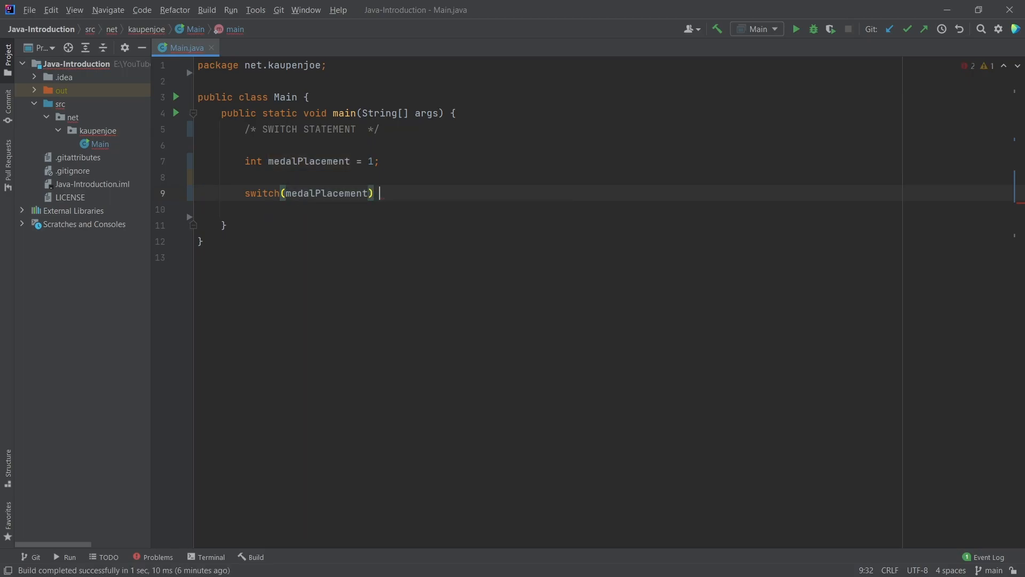
text({)
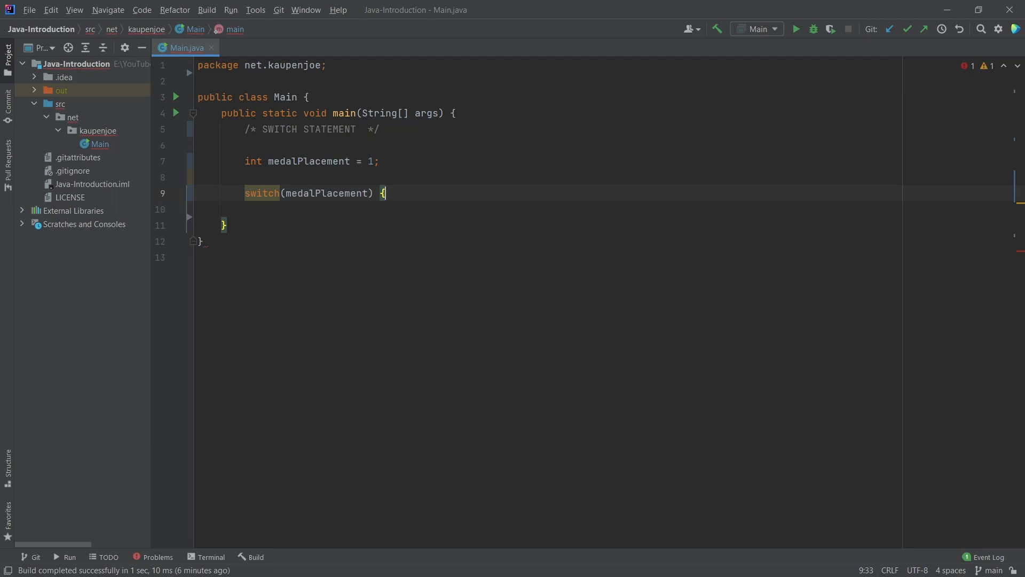
key(Enter)
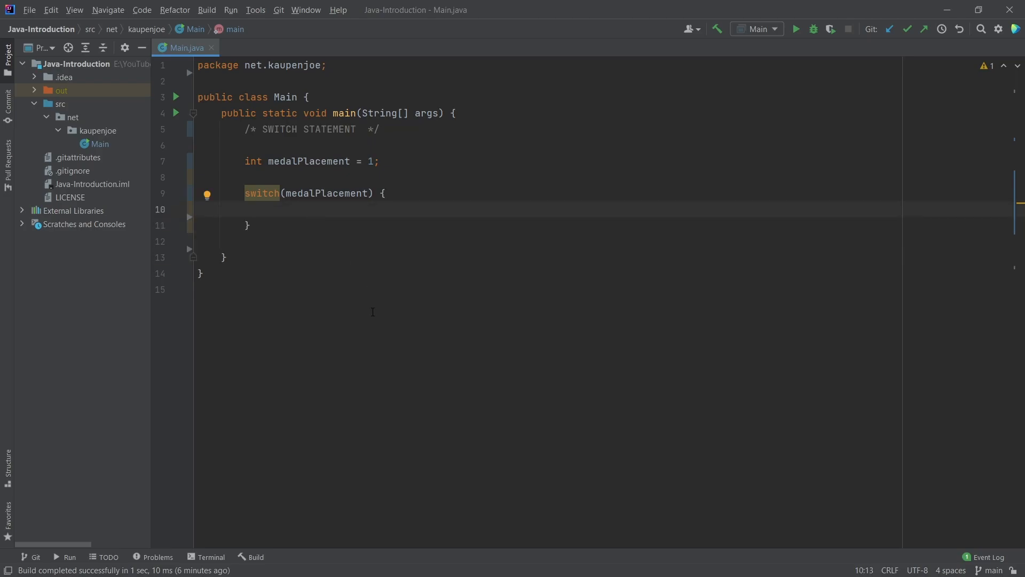
Write case 1 printing "GOLD MEDAL" inside the medalPlacement switch
text(case)
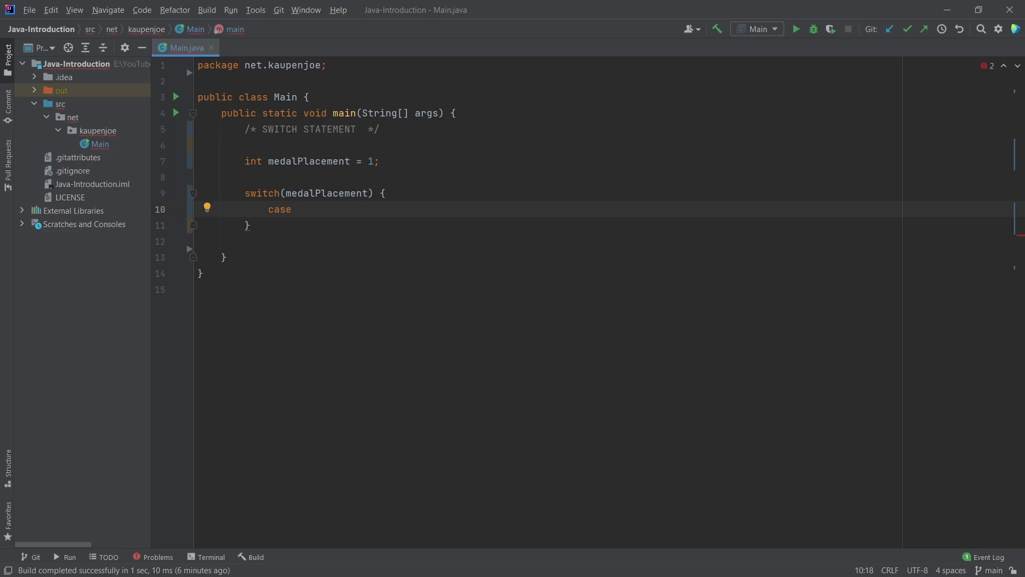
double_click(326, 193)
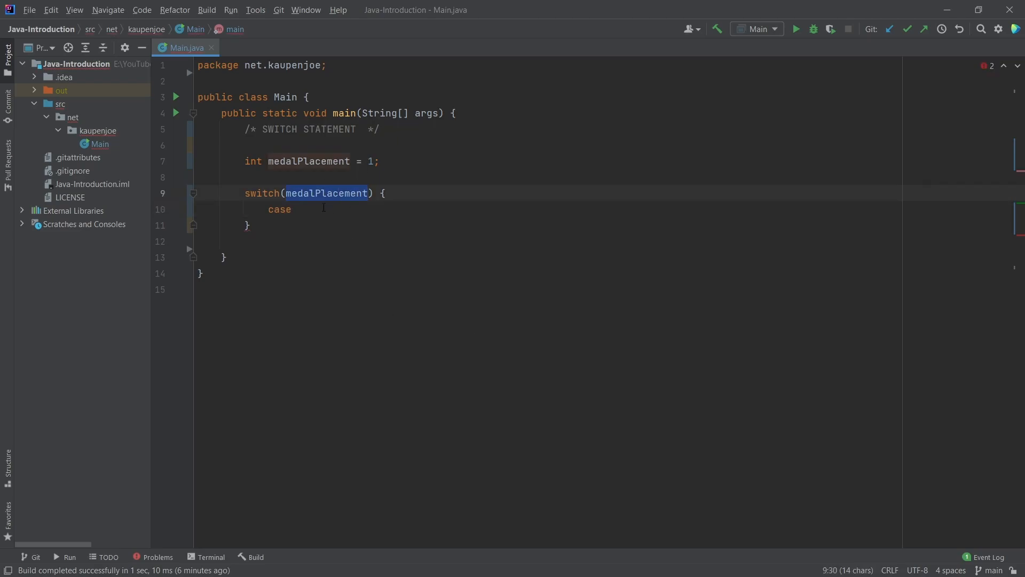
click(296, 209)
text( 1: ")
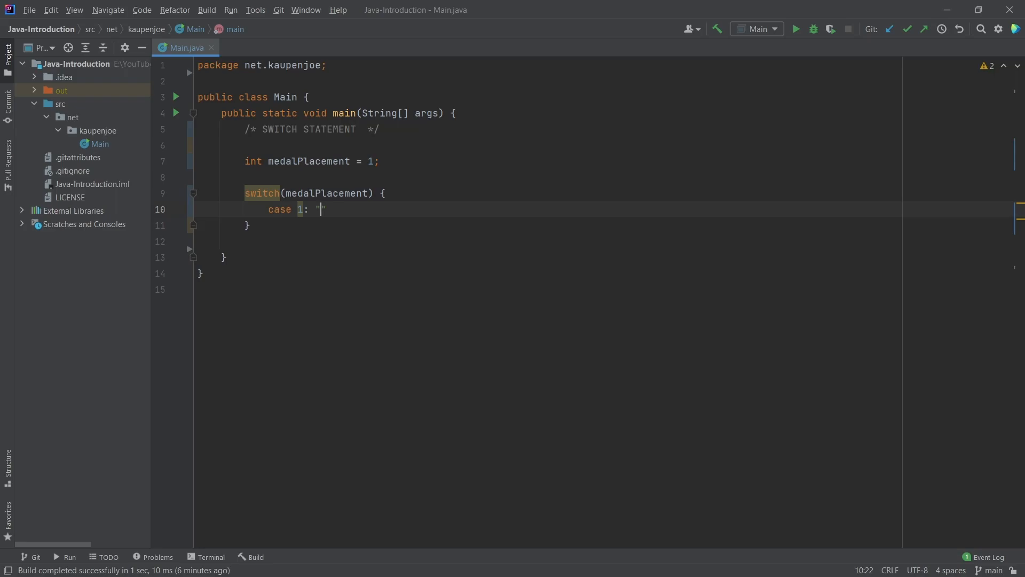
text(System.out.)
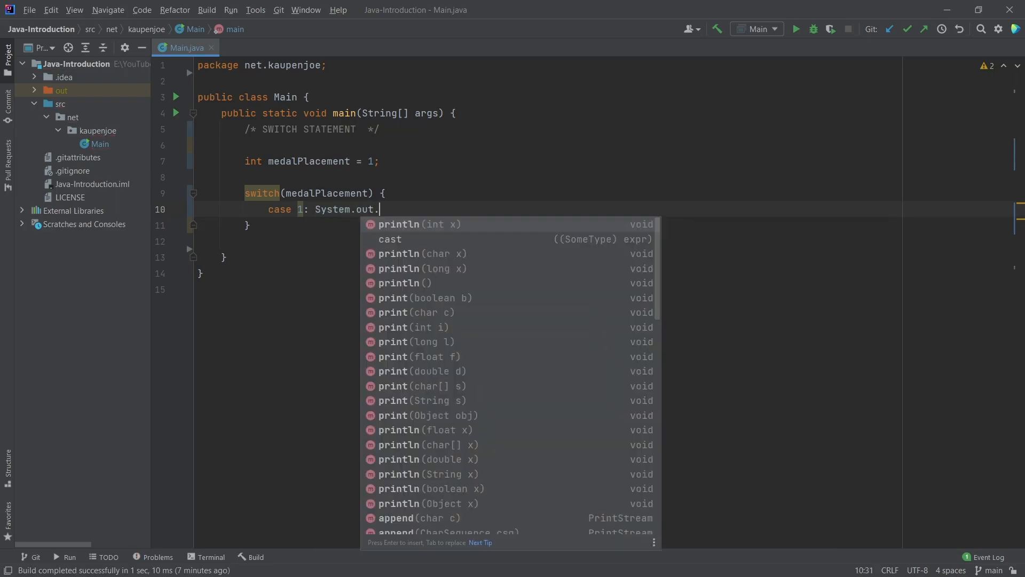
text(println("GOLD ME");)
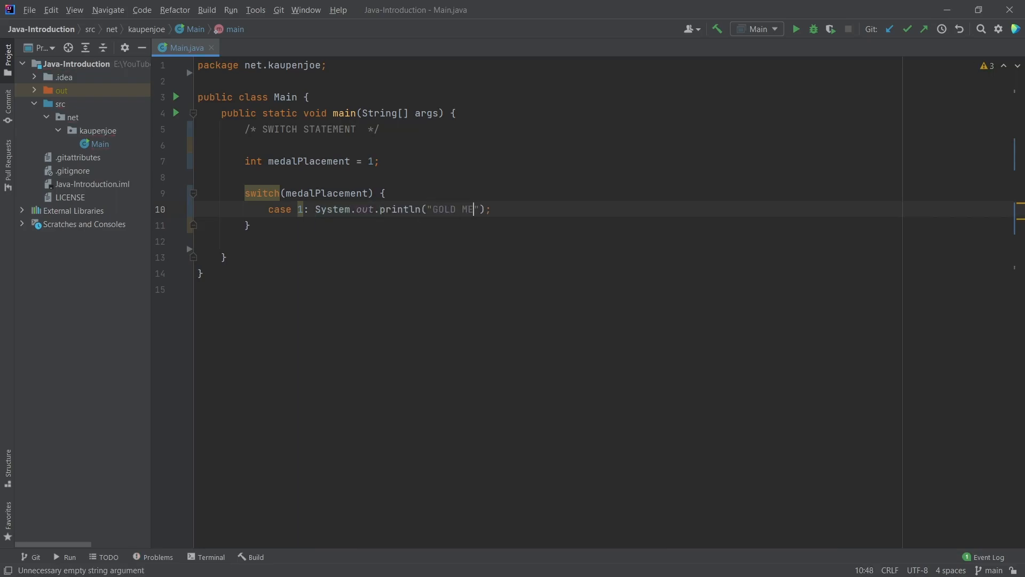
text(DAL)
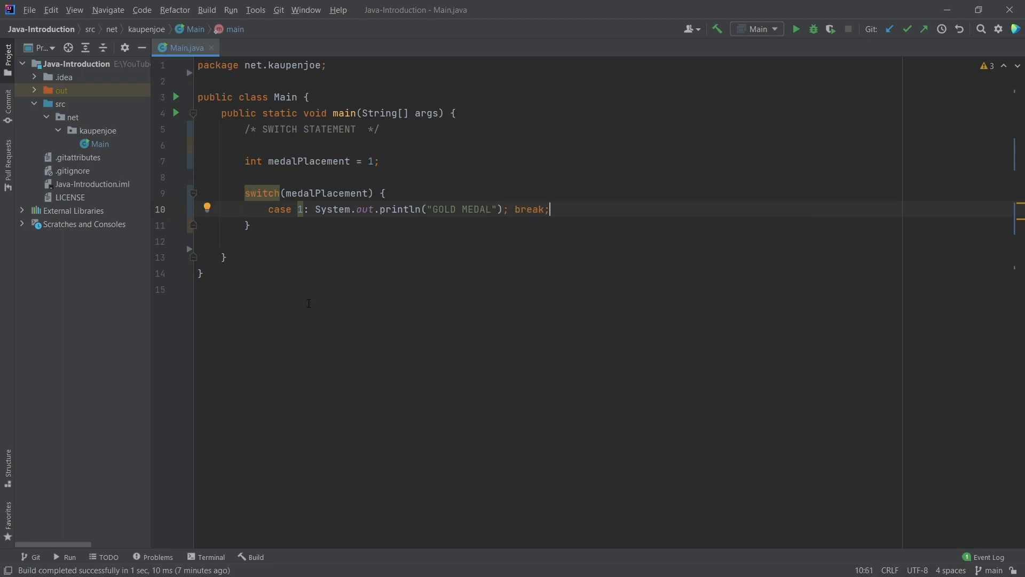
mouse_move(554, 191)
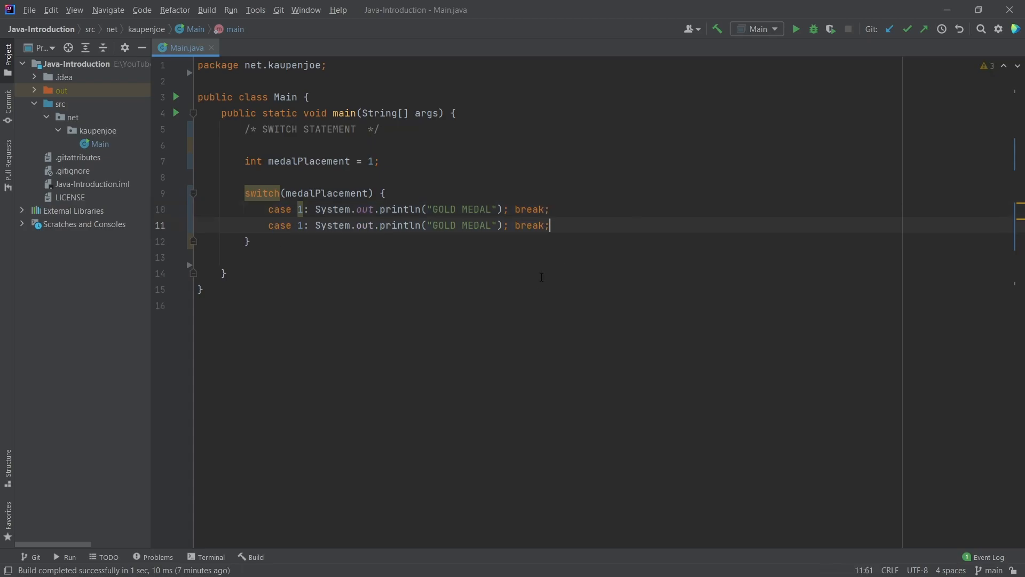
Add case 2 SILVER MEDAL, case 3 BRONZE MEDAL, and a default printing NO MEDAL
key(Enter)
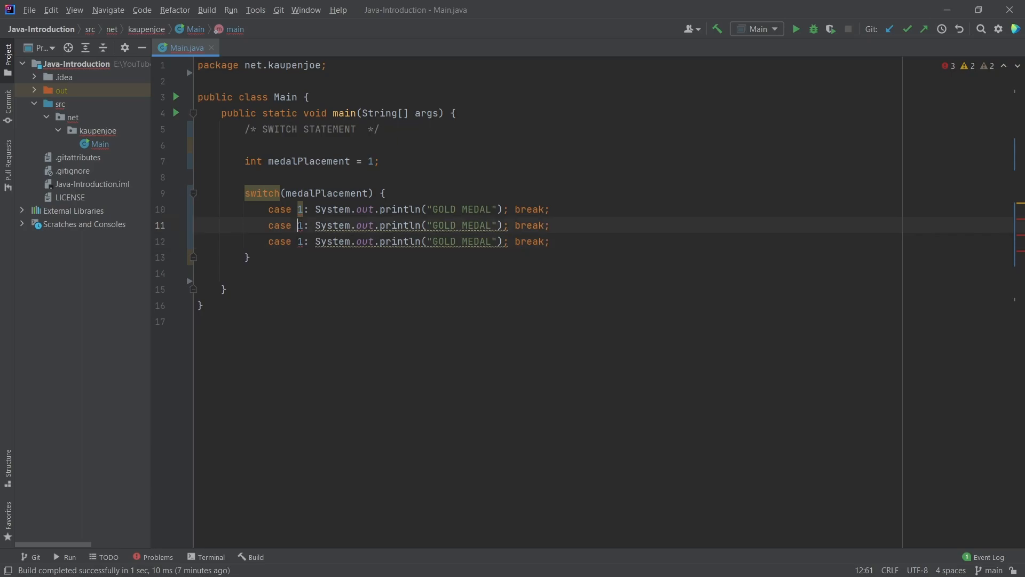
text(2)
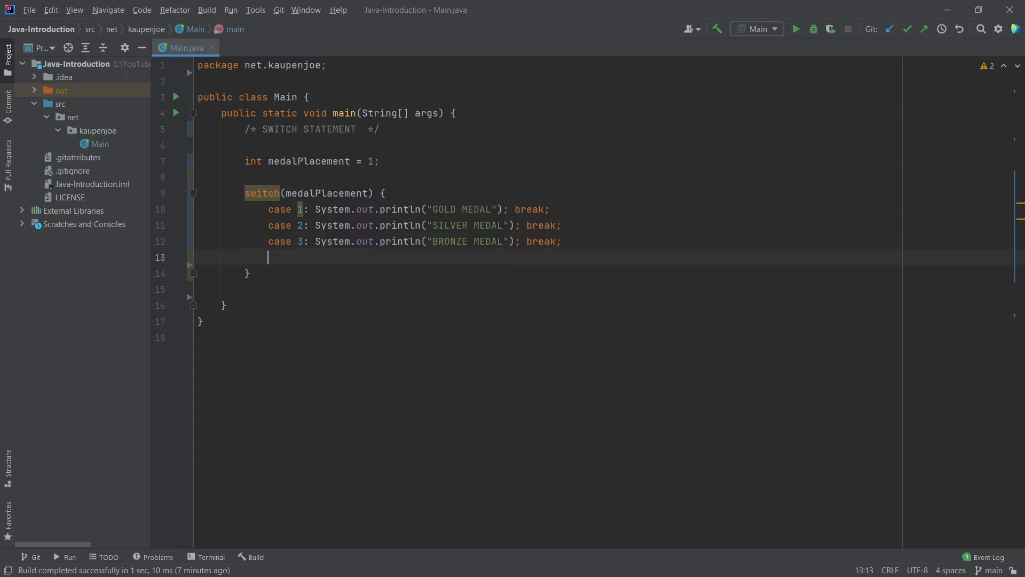
text(default:)
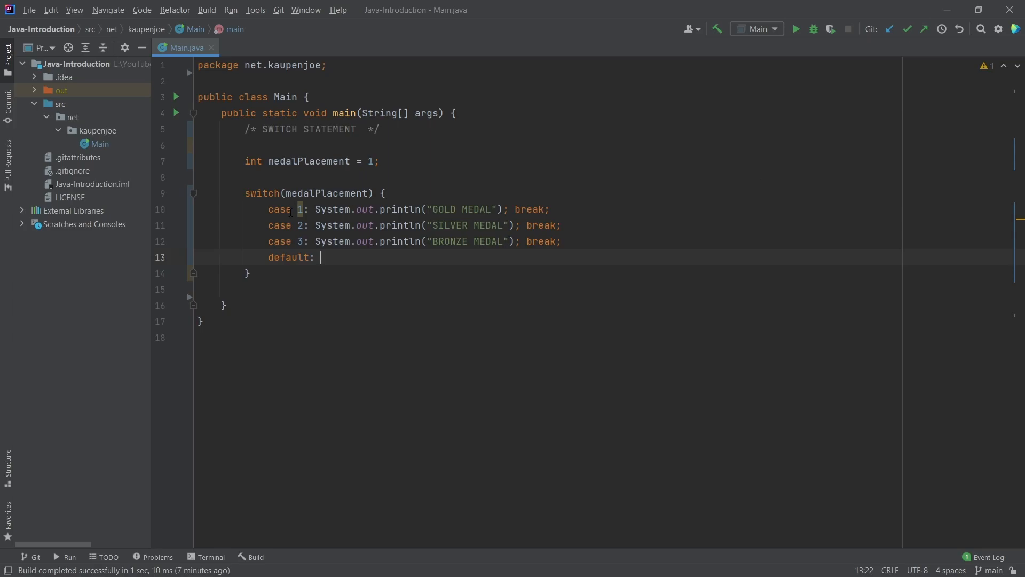
text(Sy)
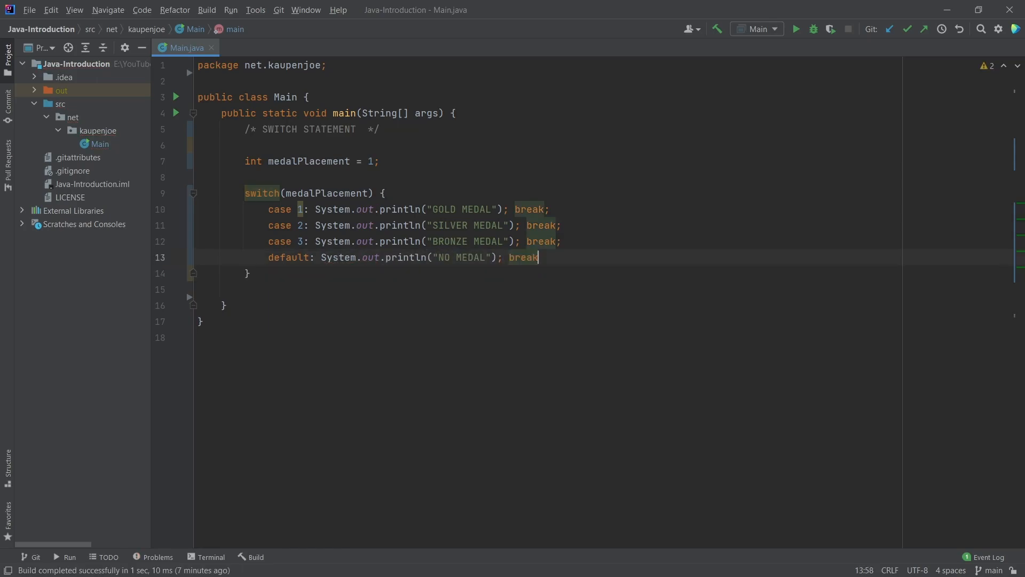
text(;)
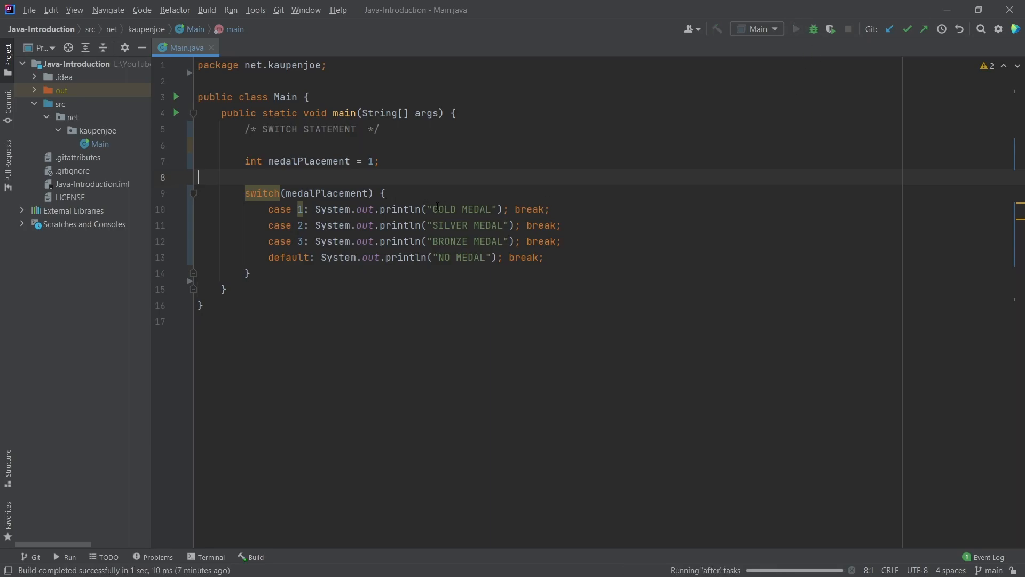
click(795, 29)
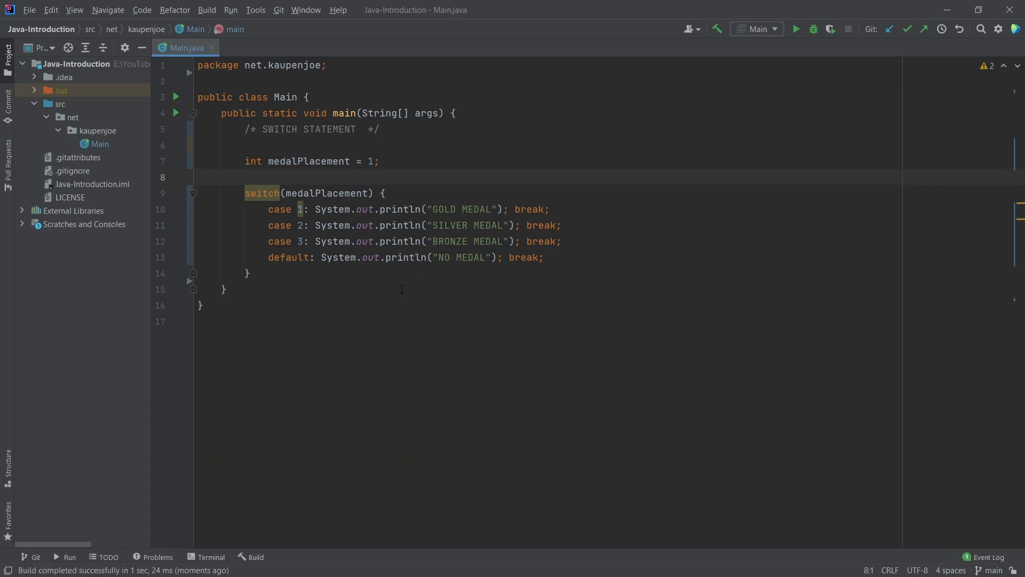
click(321, 193)
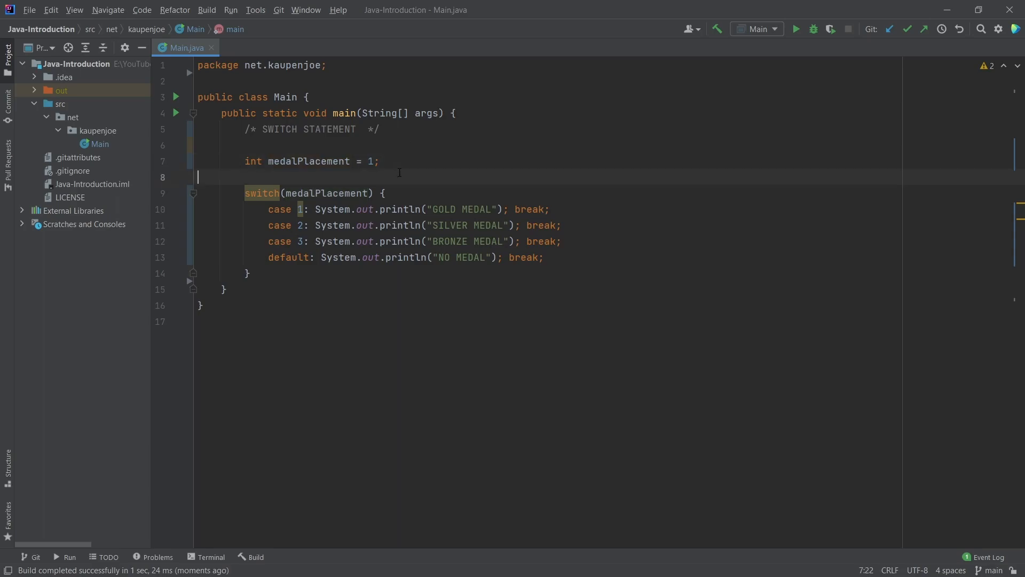
click(198, 176)
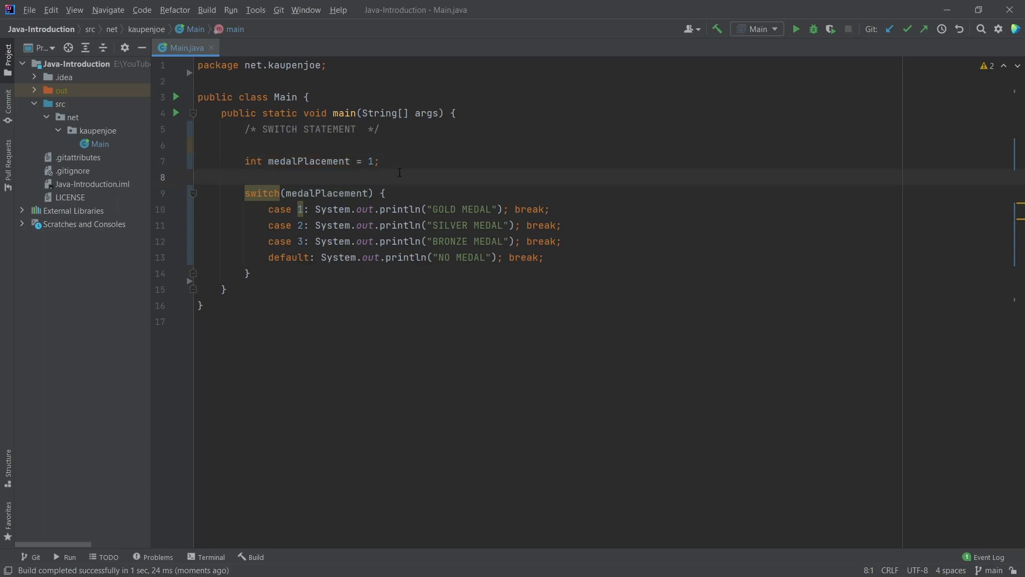
mouse_move(554, 213)
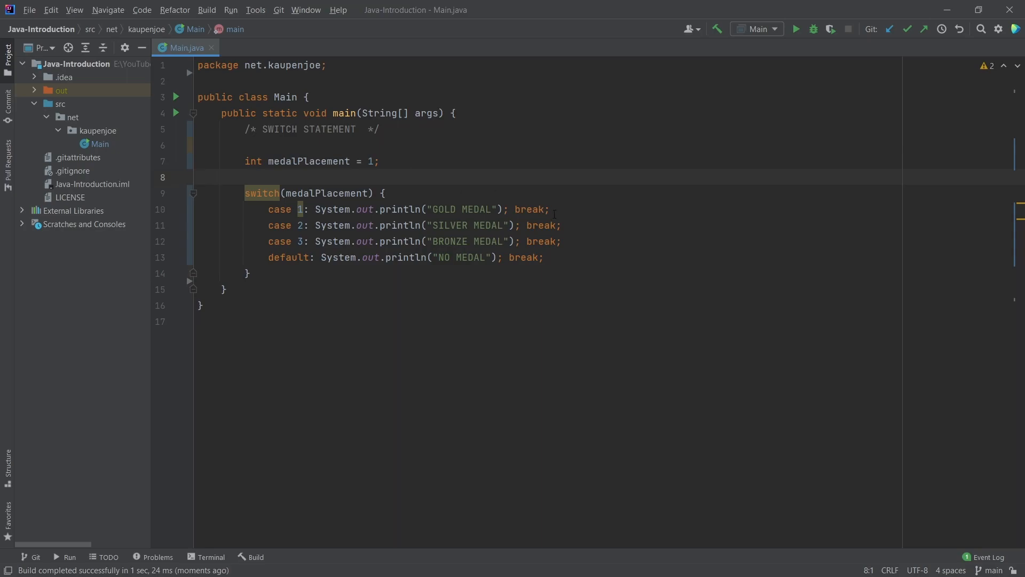
click(592, 241)
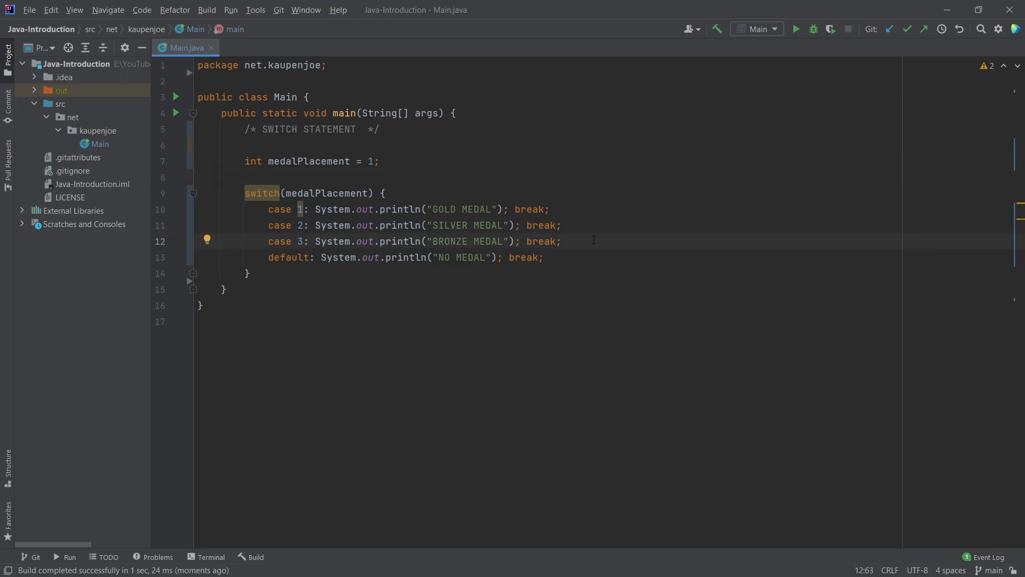
mouse_move(439, 194)
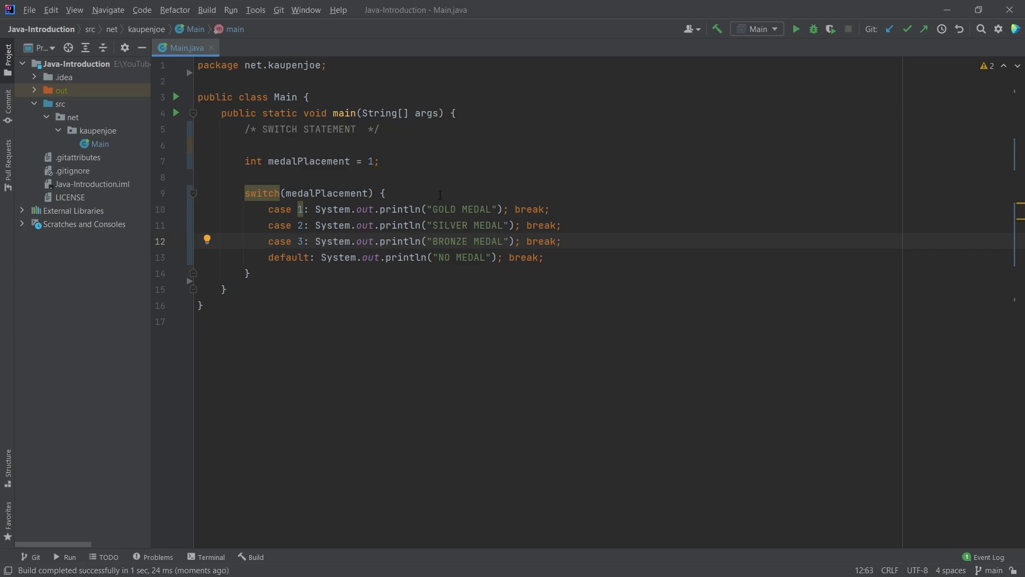
click(430, 176)
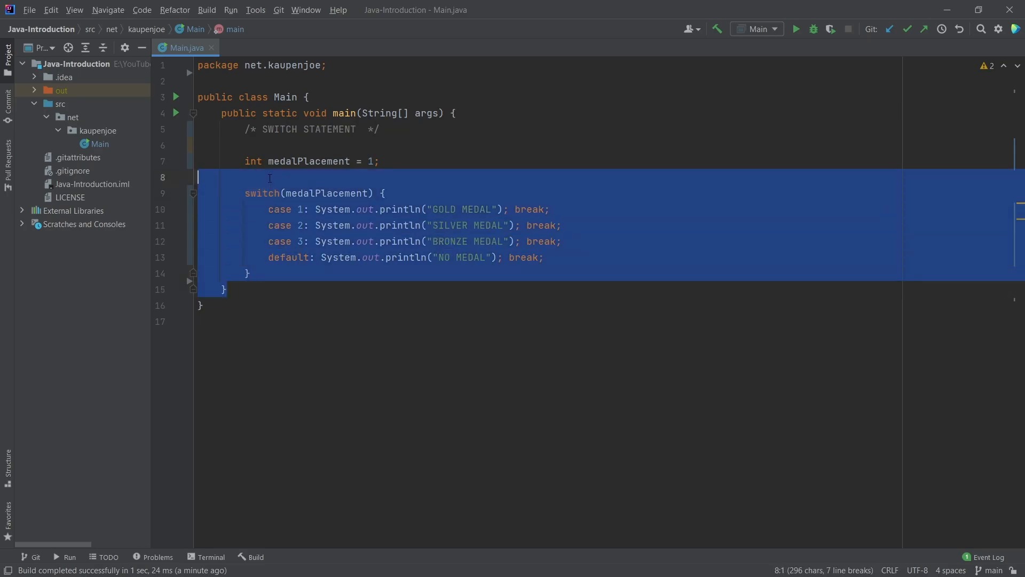
click(269, 178)
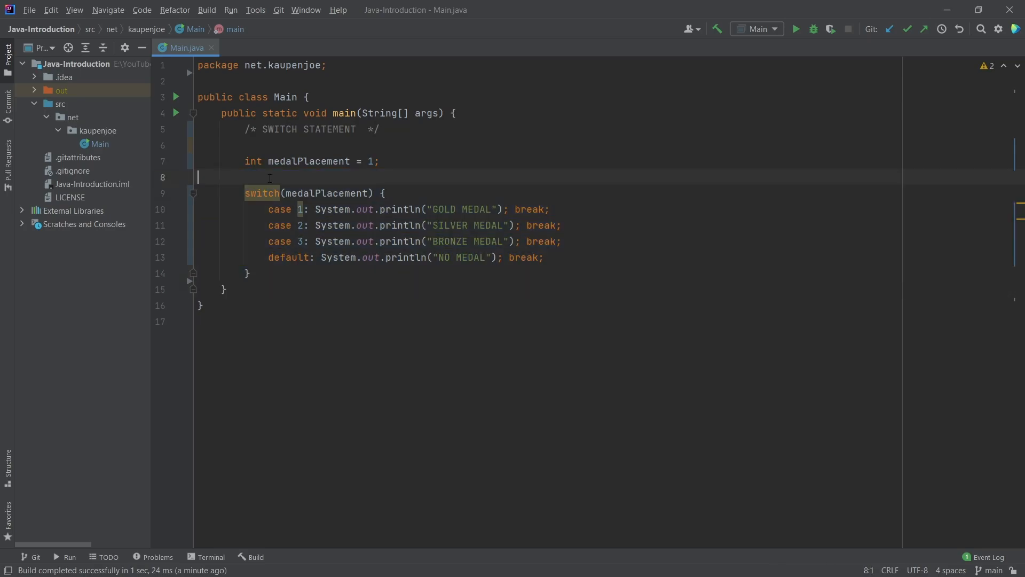
mouse_move(330, 175)
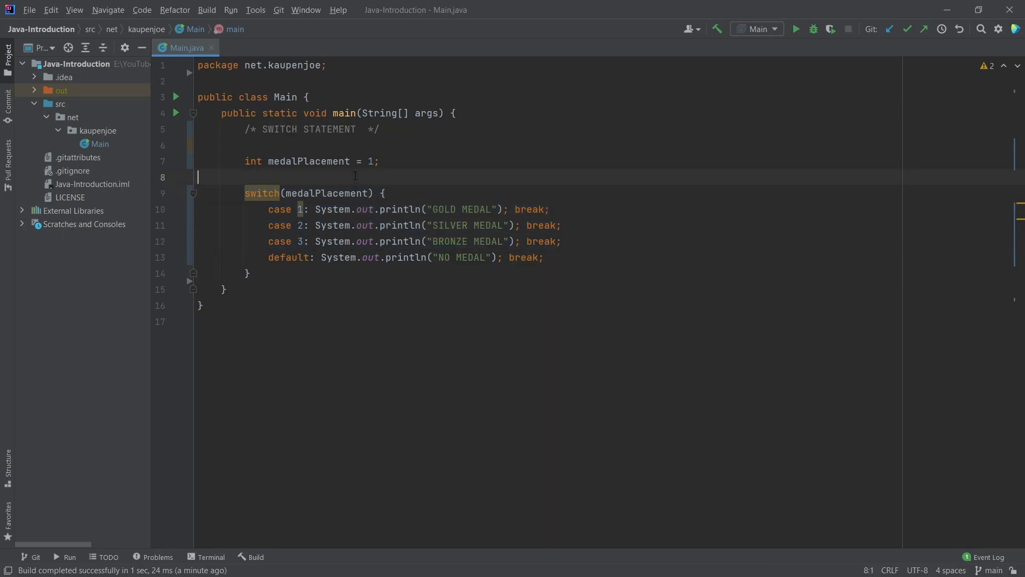
mouse_move(340, 175)
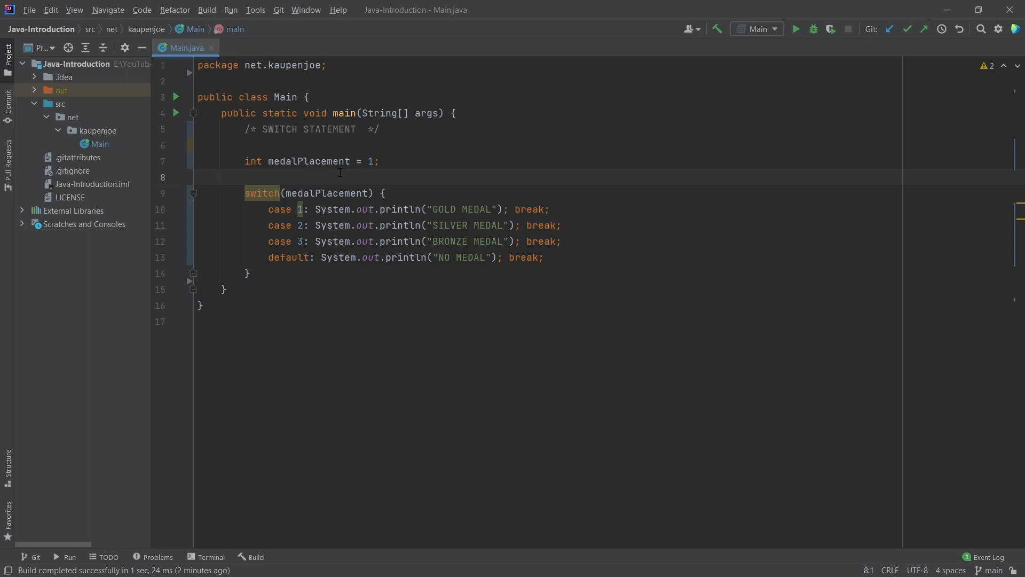